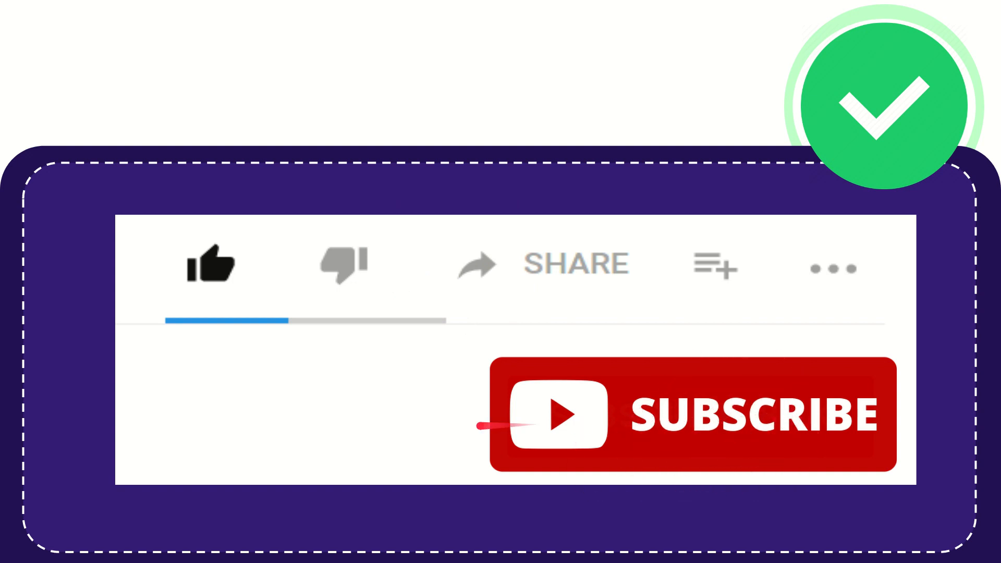
pyautogui.click(211, 264)
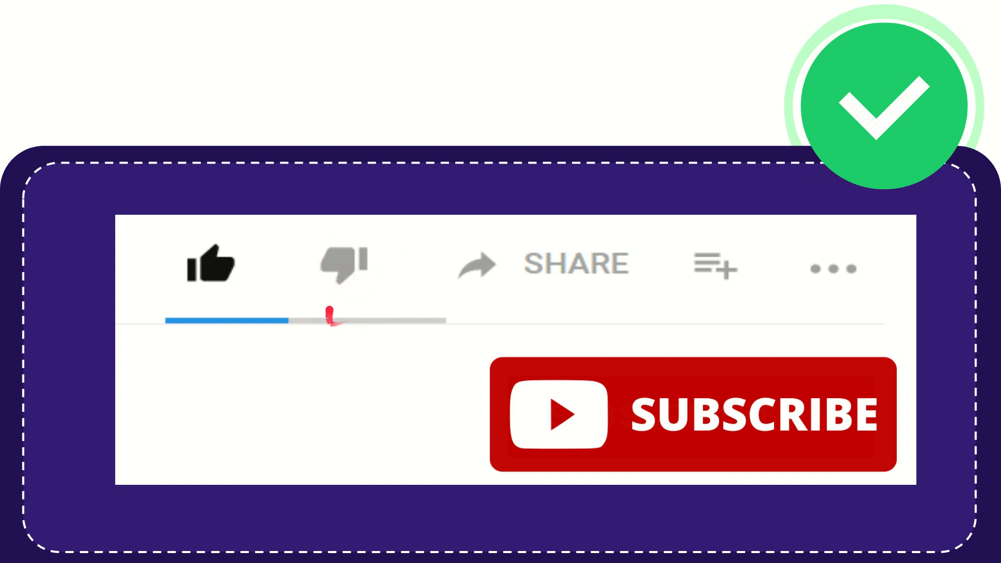
pyautogui.click(343, 264)
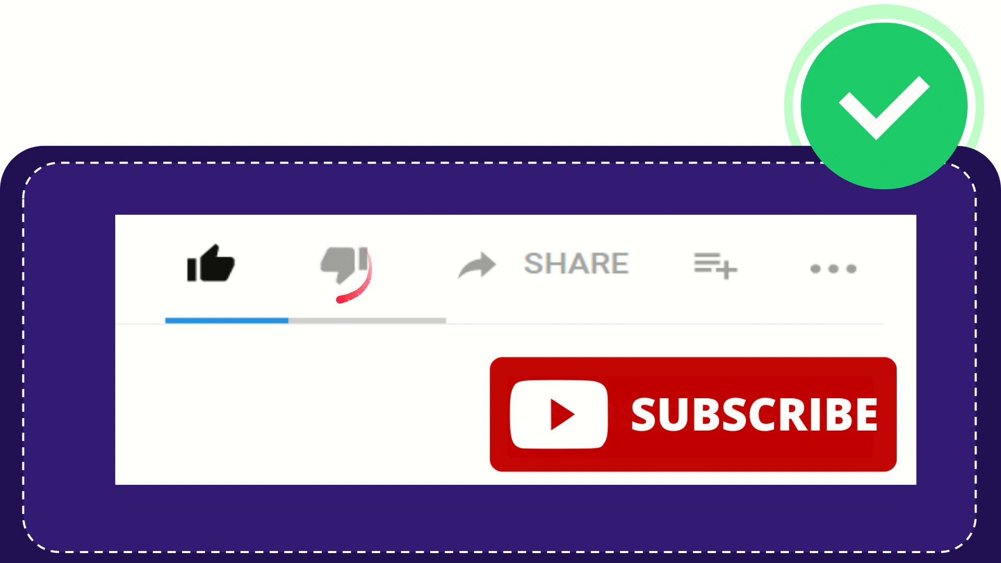